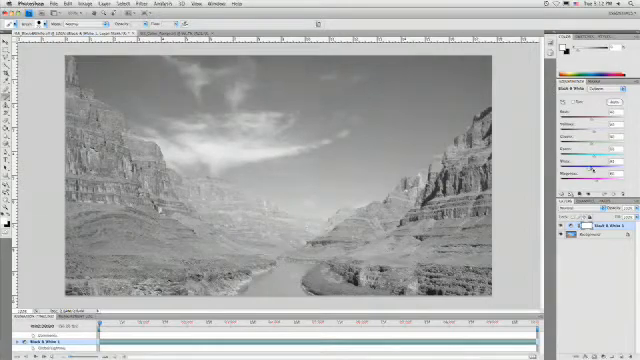
Step: Nudge a colour slider in the Black & White panel to shift that hue's grey tone
drag(600, 170, 580, 170)
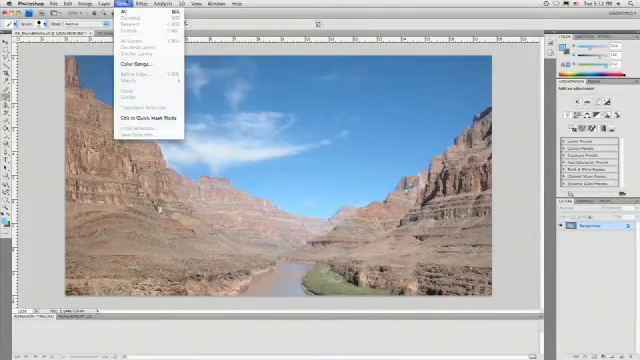
Step: Select the blue sky with Select > Color Range
click(132, 64)
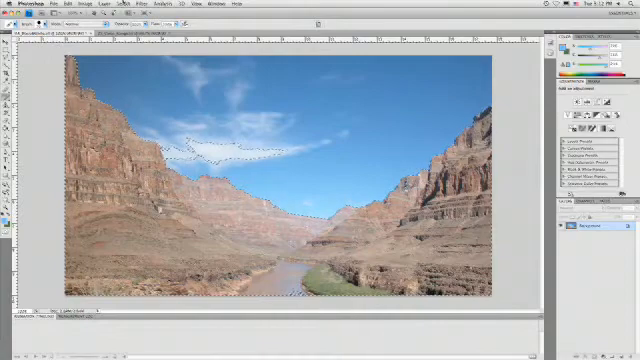
click(122, 10)
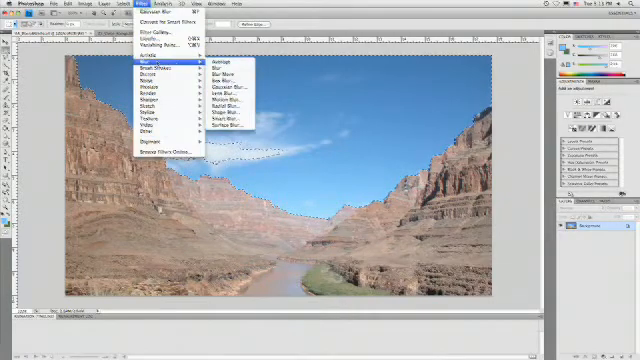
Step: Soften the sky selection with a small-radius Gaussian Blur
click(216, 86)
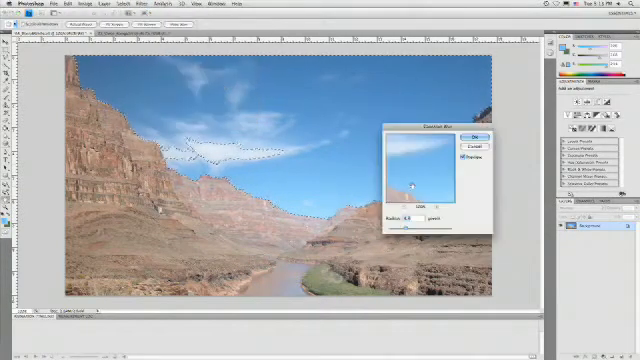
drag(410, 218, 400, 228)
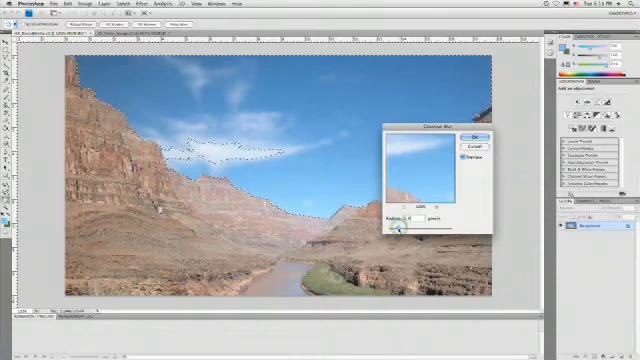
click(458, 132)
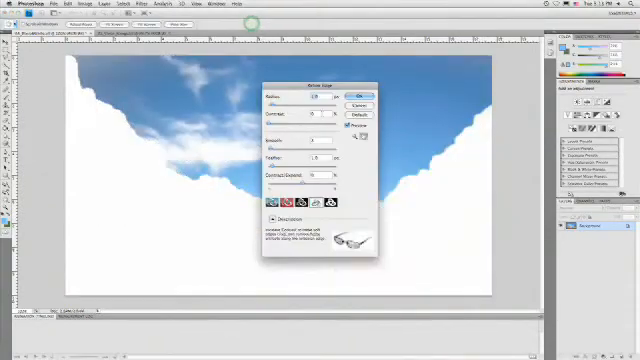
Step: Refine the sky selection's edge, then apply a second Gaussian Blur to blend it into the rim
drag(310, 178, 296, 178)
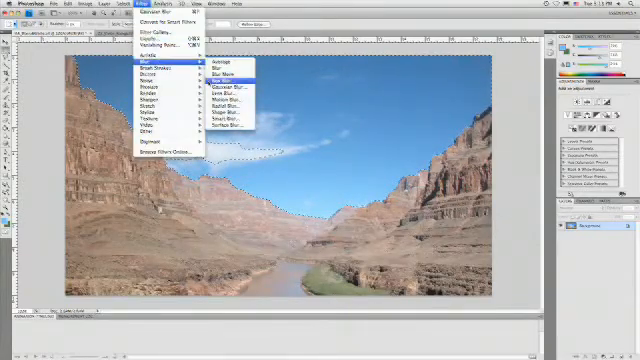
click(224, 80)
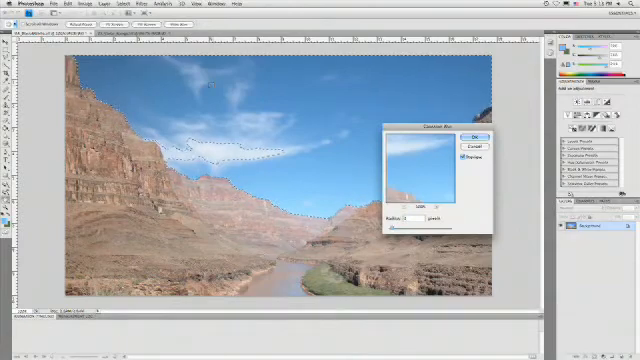
click(470, 128)
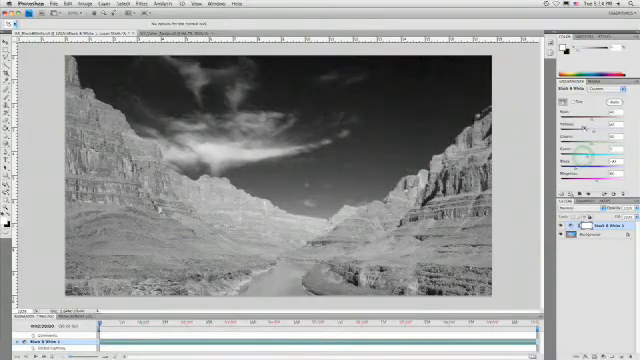
Step: Pull the Blues slider down so the sky turns near-black in the conversion
drag(590, 120, 610, 120)
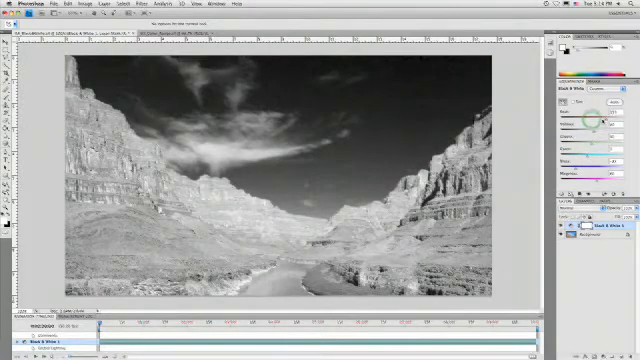